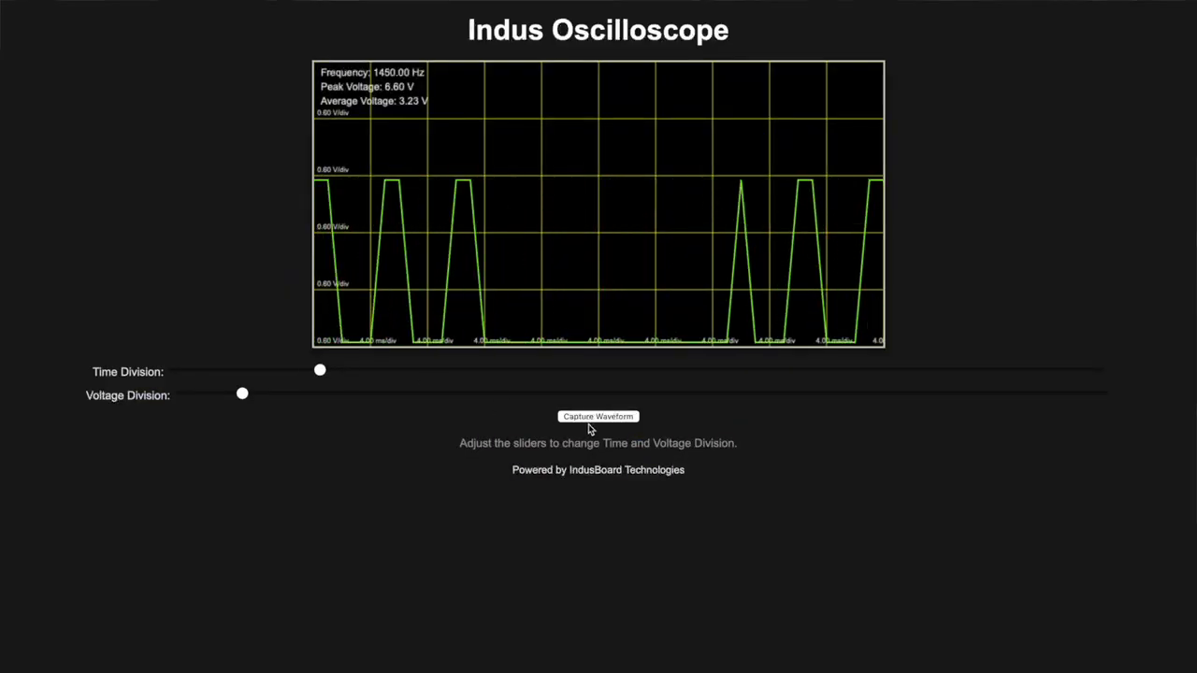
# Capture two waveform snapshots, at 1700 Hz and 3550 Hz, below the live waveform.
pyautogui.click(598, 415)
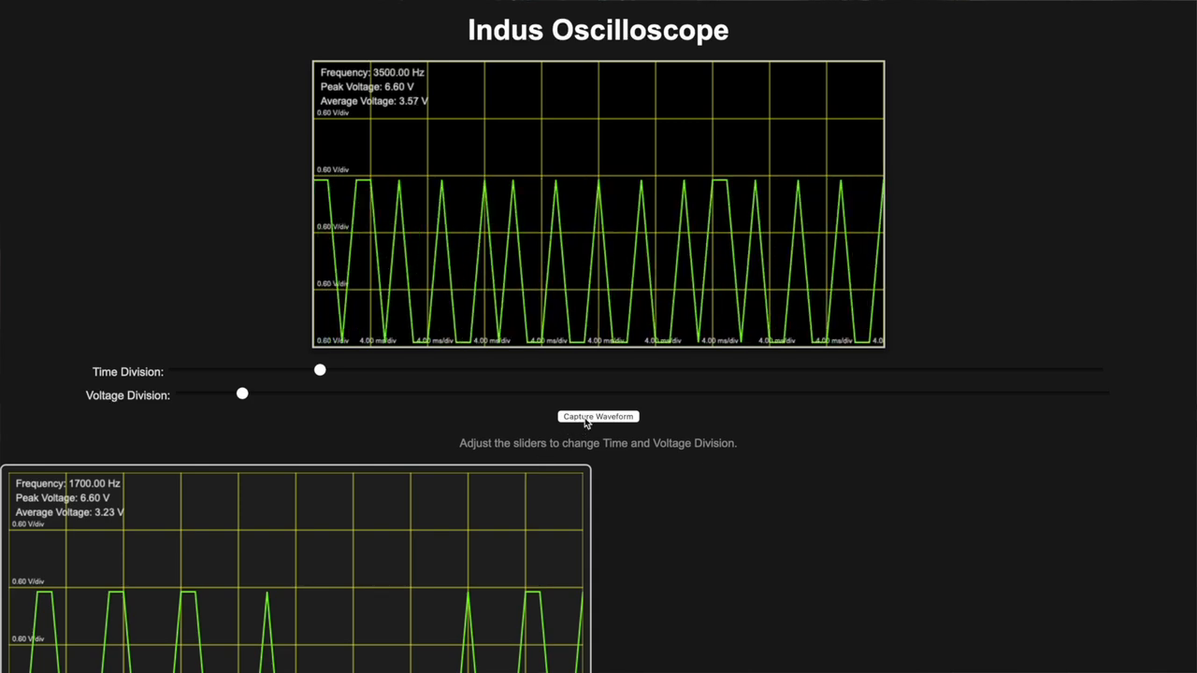
pyautogui.click(599, 415)
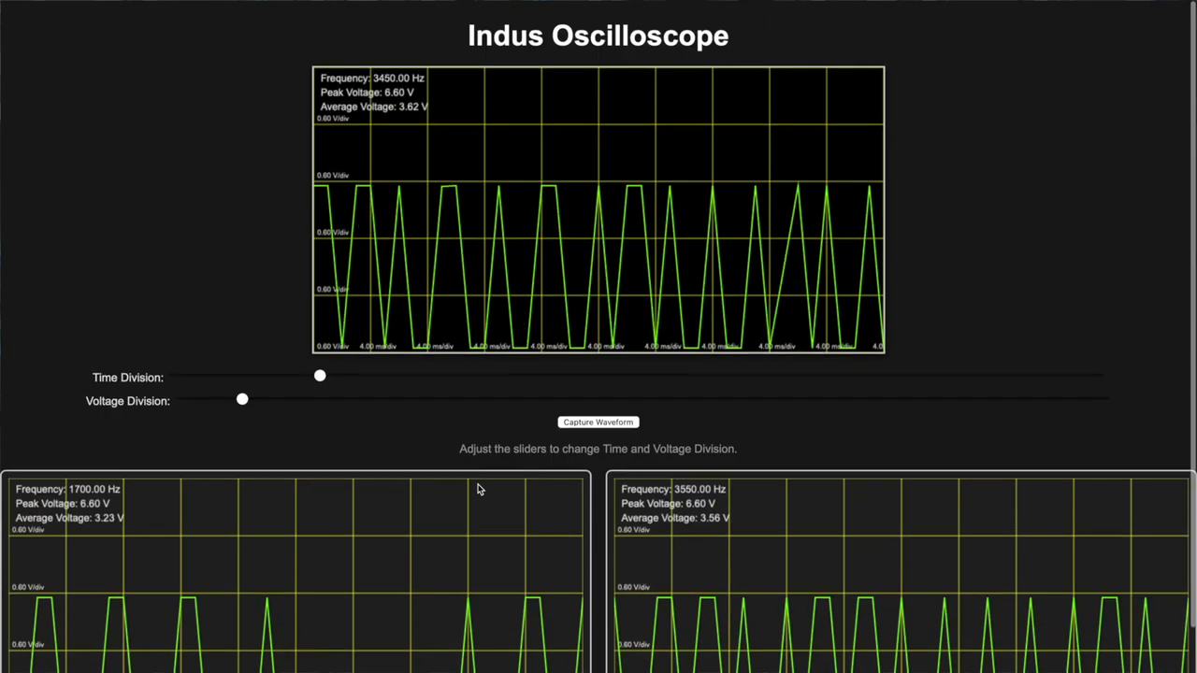